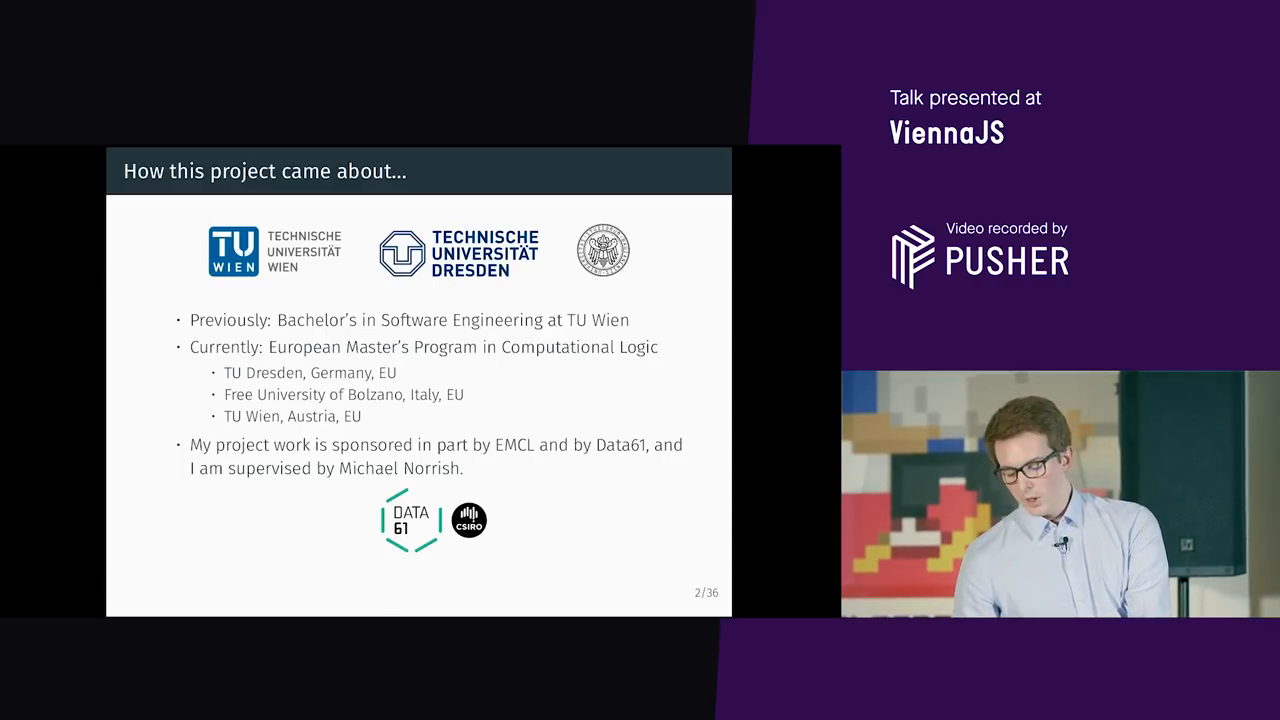
pyautogui.press('Right')
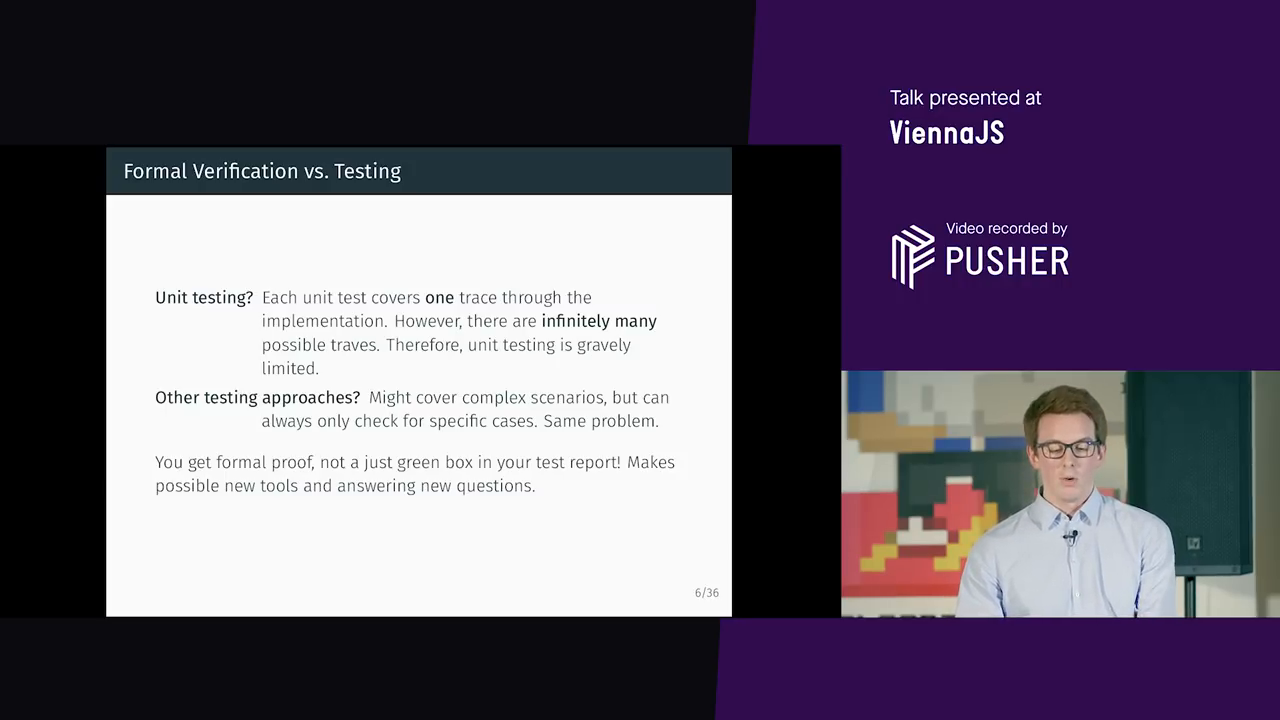
pyautogui.press('Right')
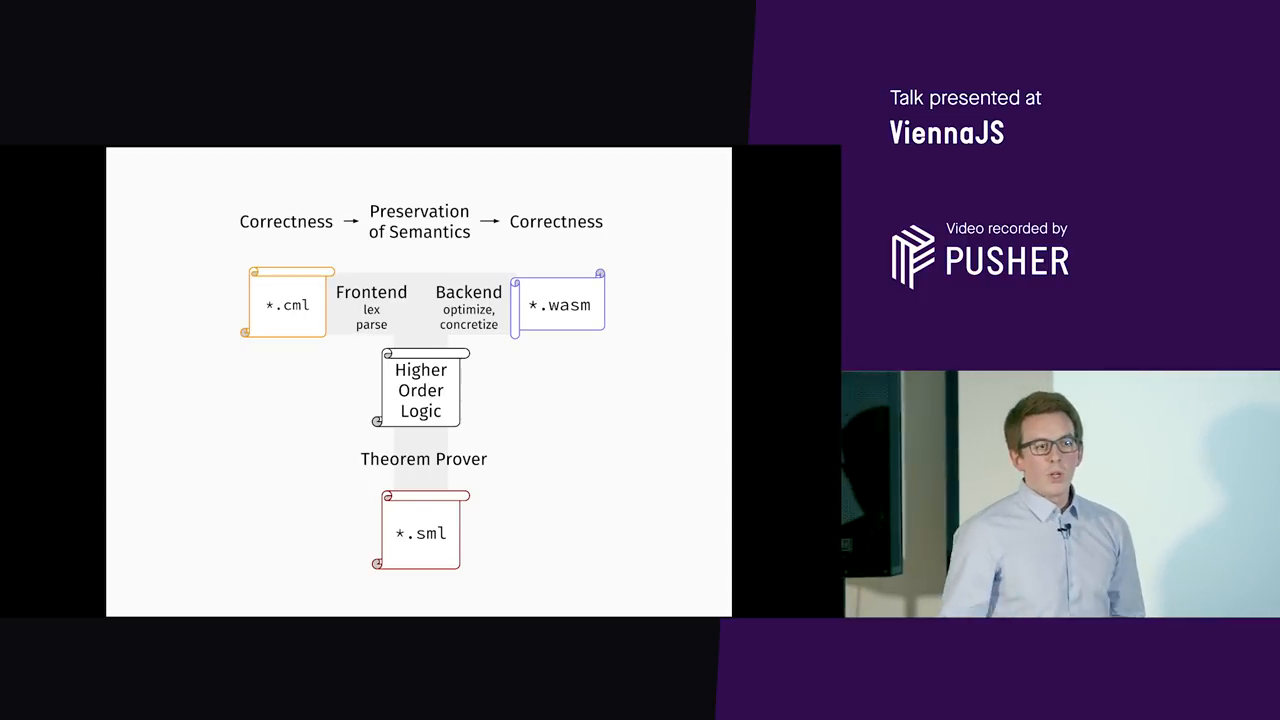
pyautogui.press('Right')
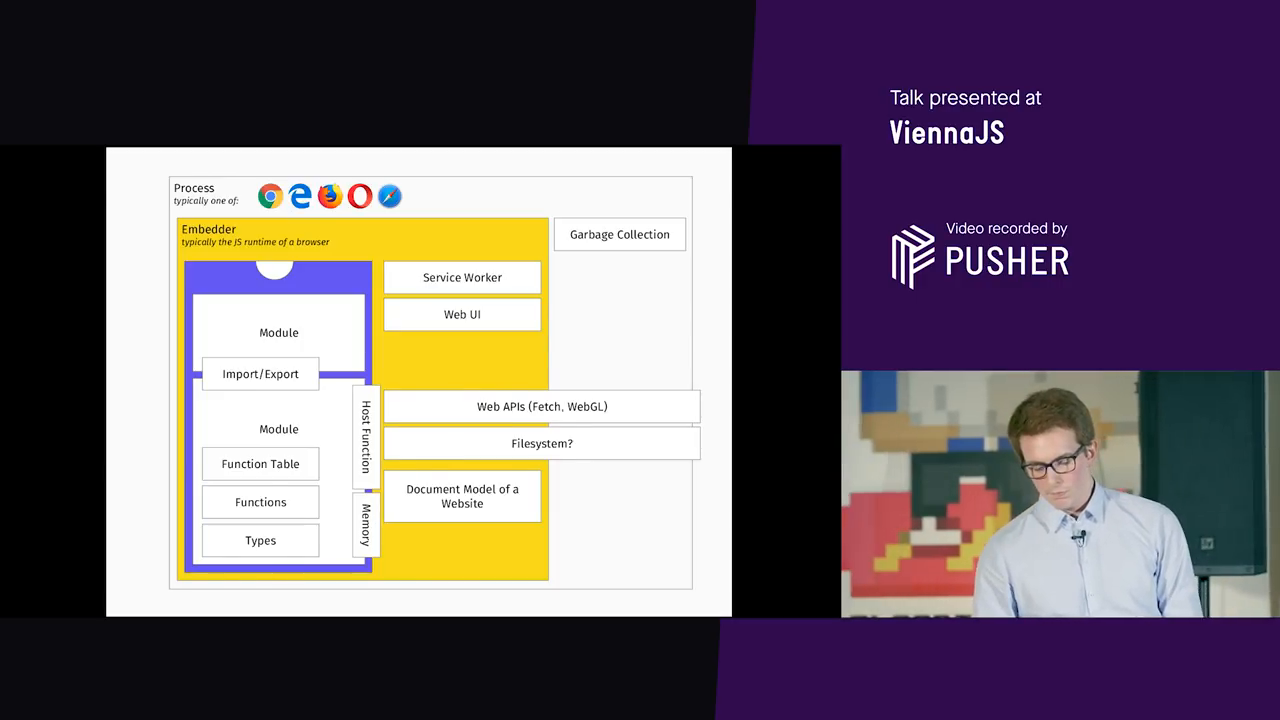
pyautogui.press('Right')
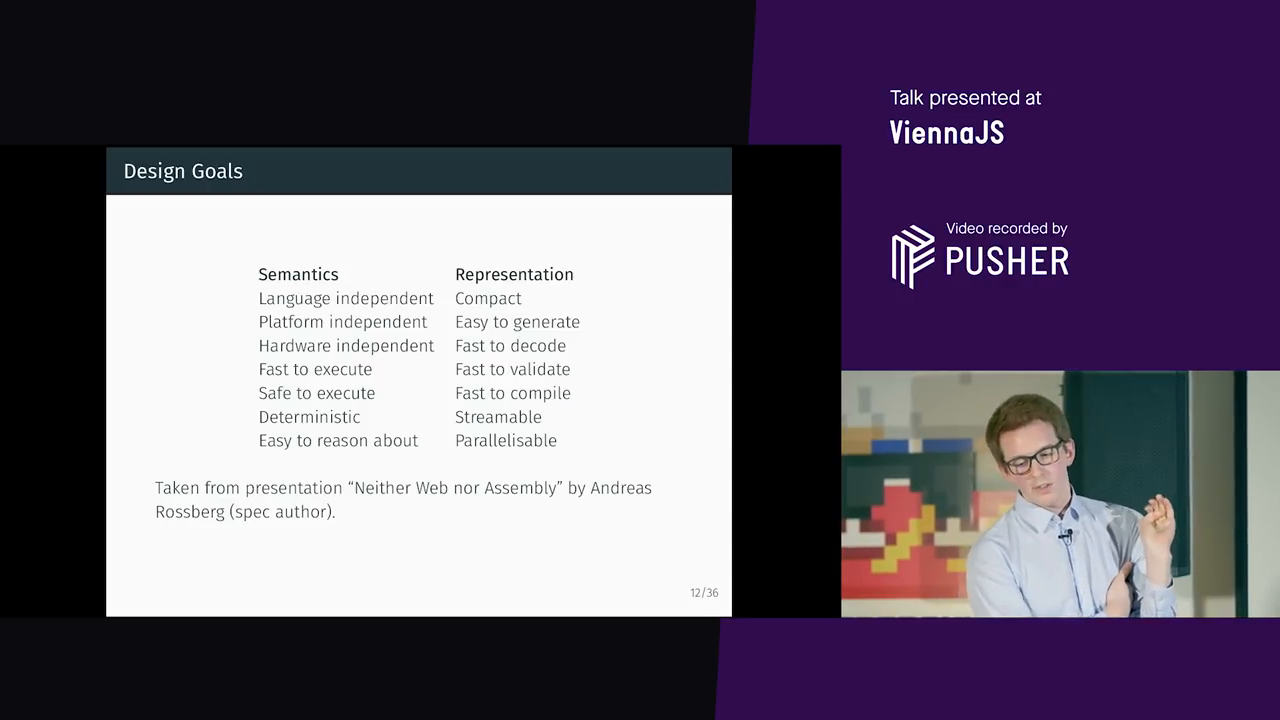
pyautogui.moveTo(452, 418)
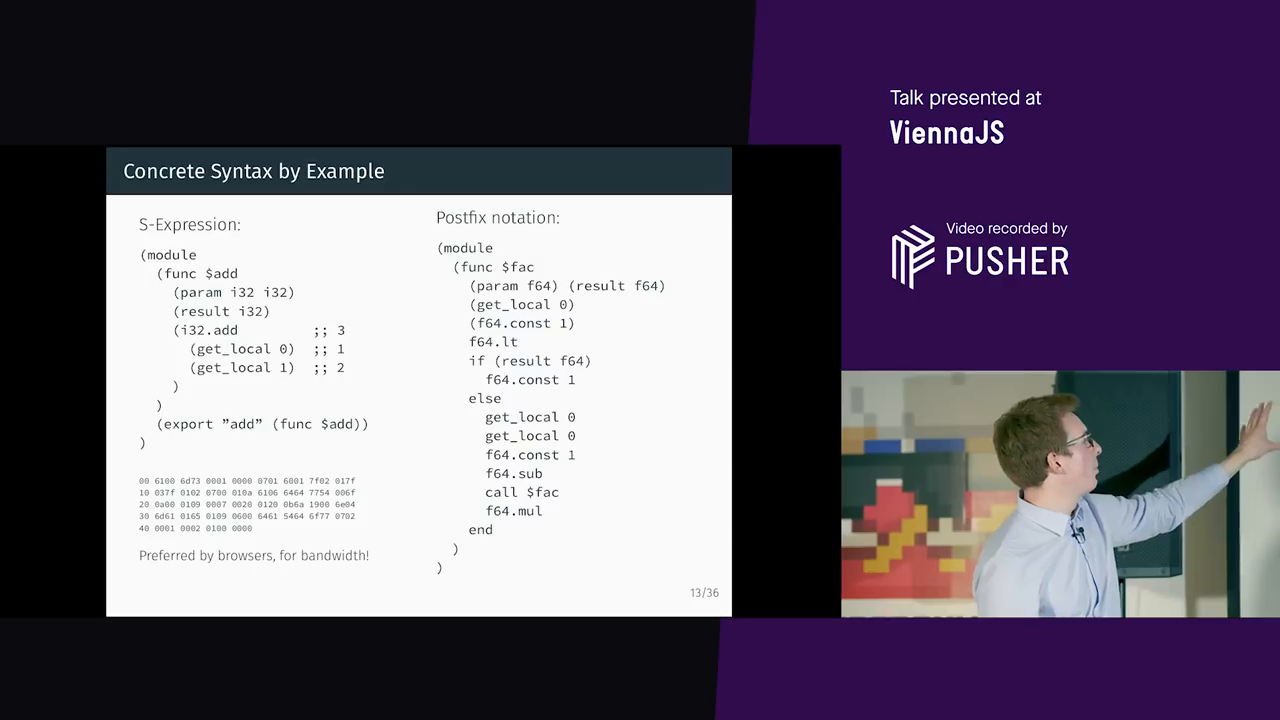
pyautogui.press('Right')
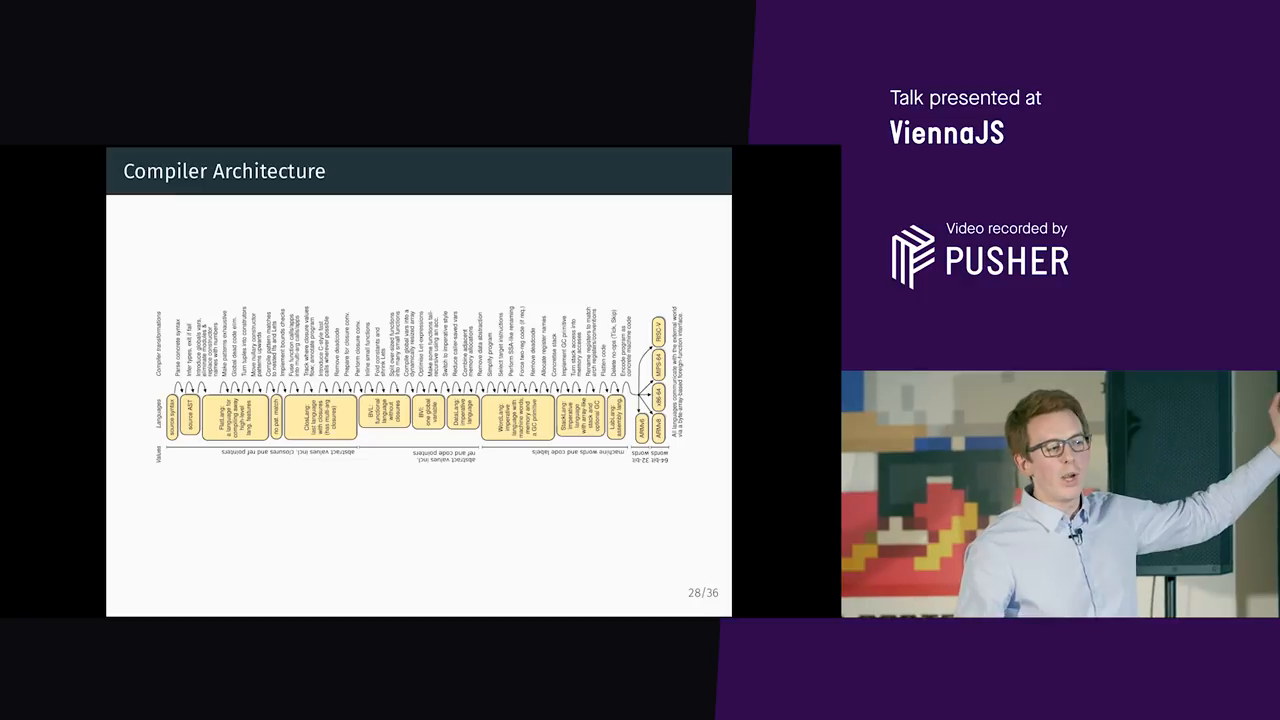
pyautogui.press('Right')
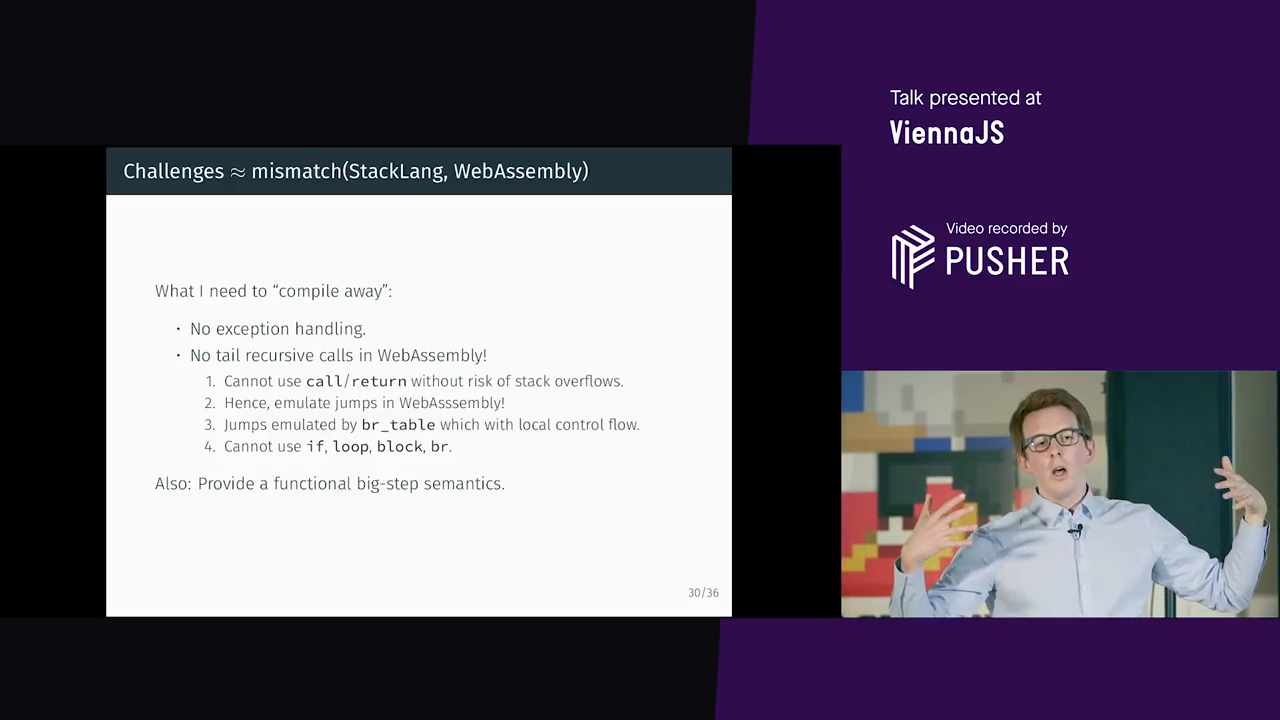
pyautogui.press('left')
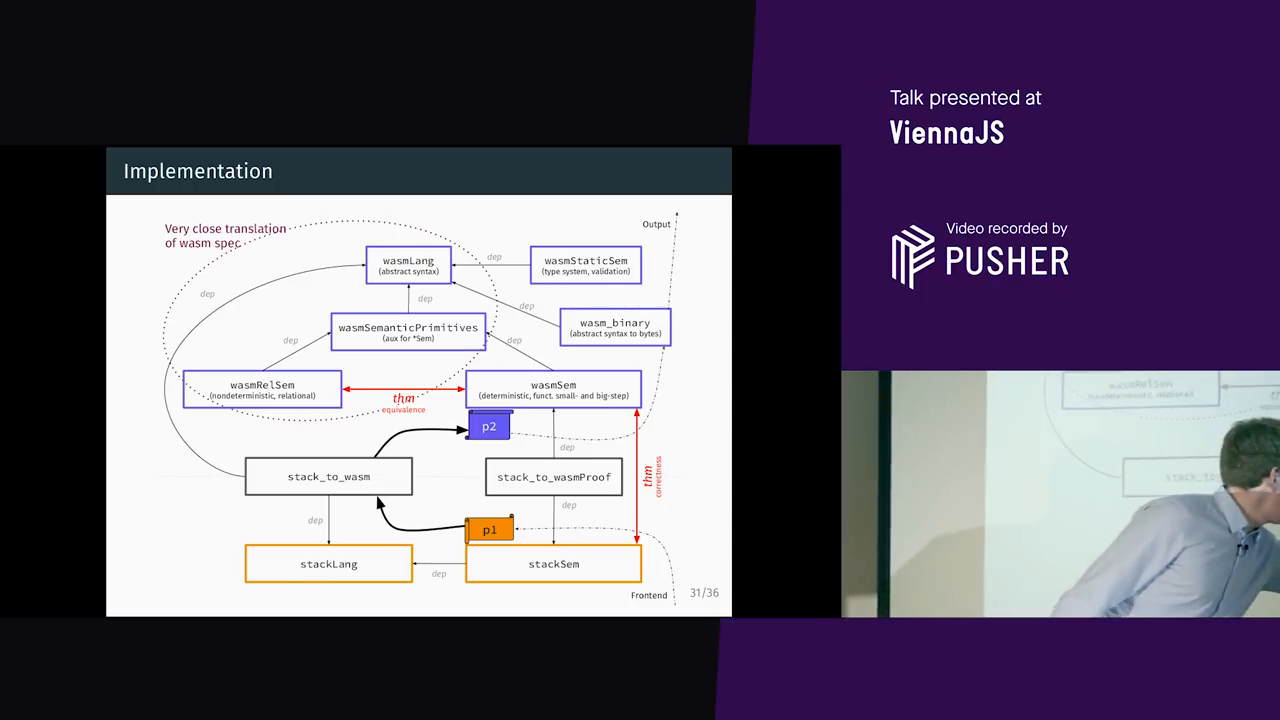
pyautogui.press('right')
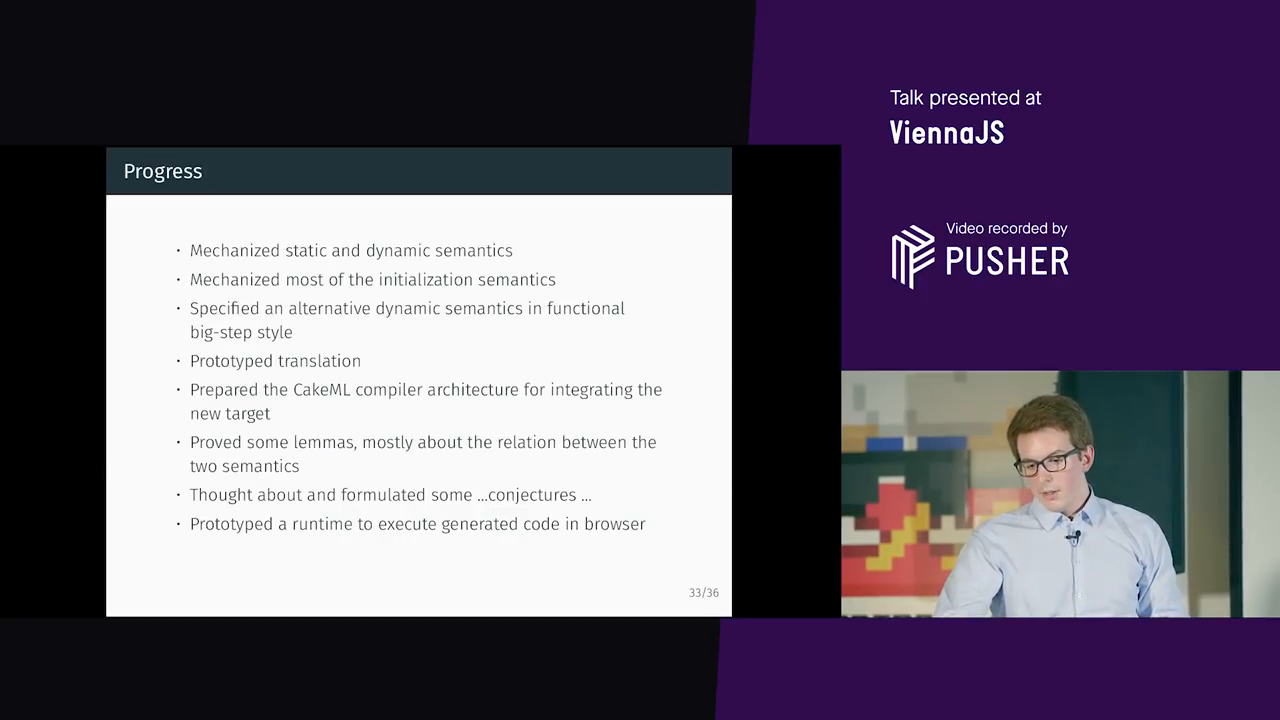
pyautogui.press('Right')
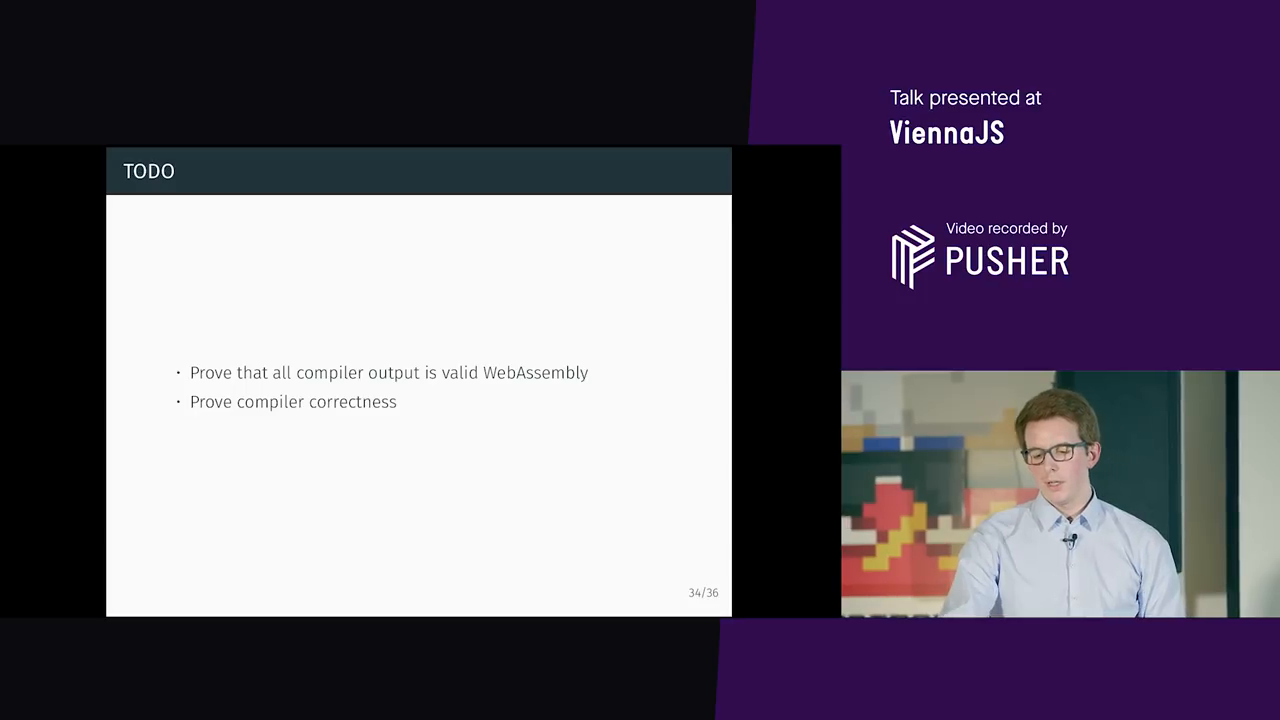
pyautogui.press('right')
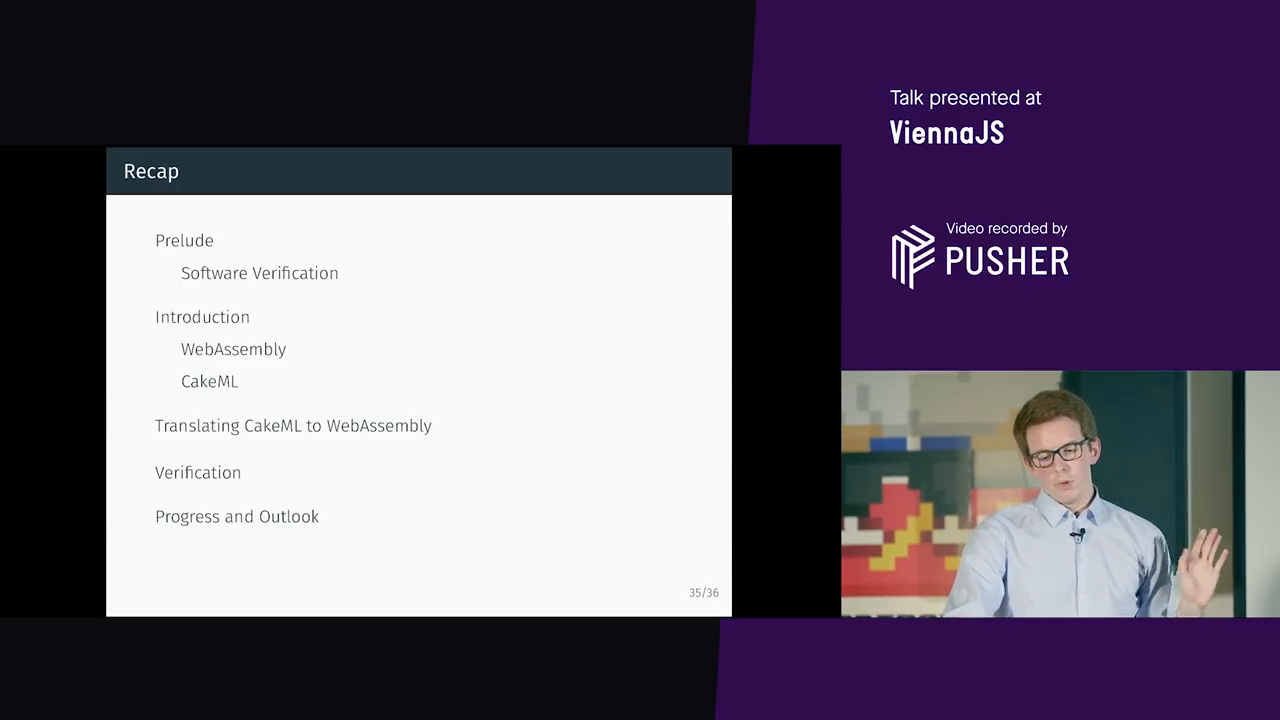